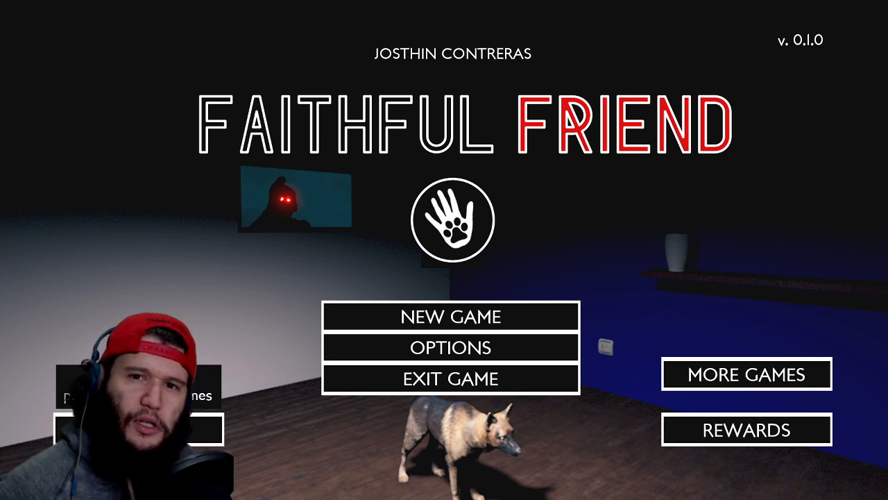
# - Start a new game from the main menu to show Max's intro about Hogan
pyautogui.click(451, 317)
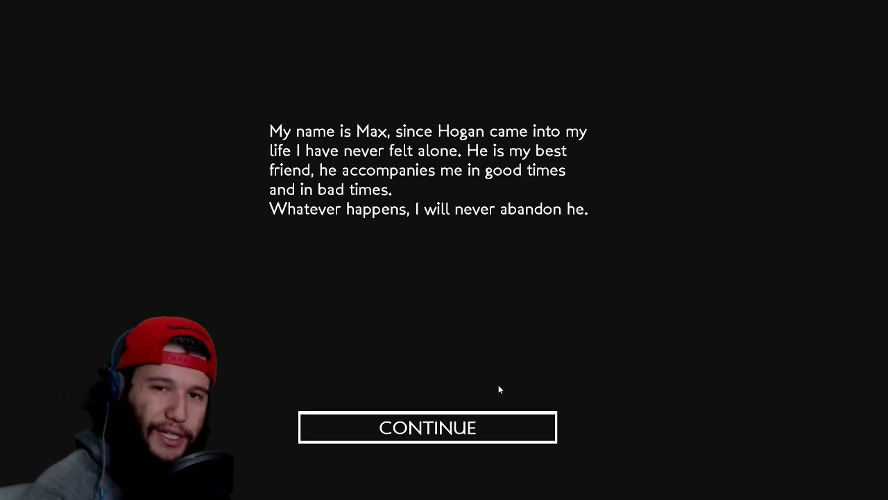
# - Continue past the intro story and open the first wooden door
pyautogui.click(428, 427)
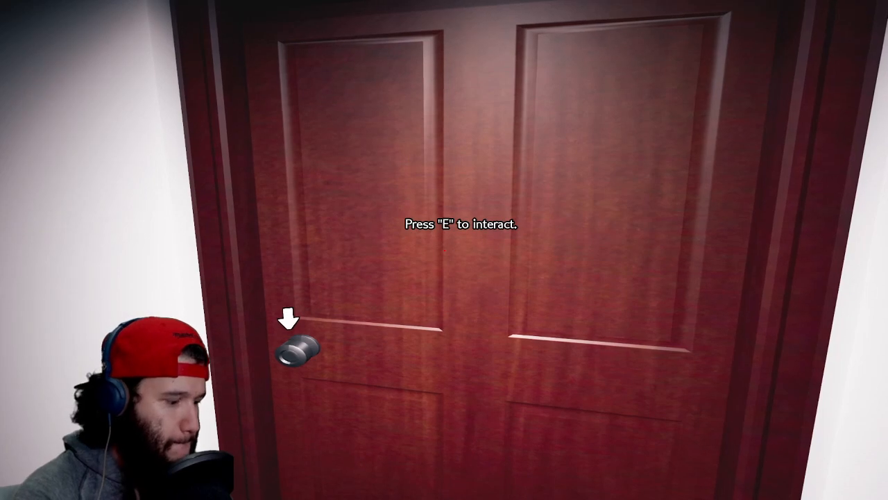
pyautogui.press('e')
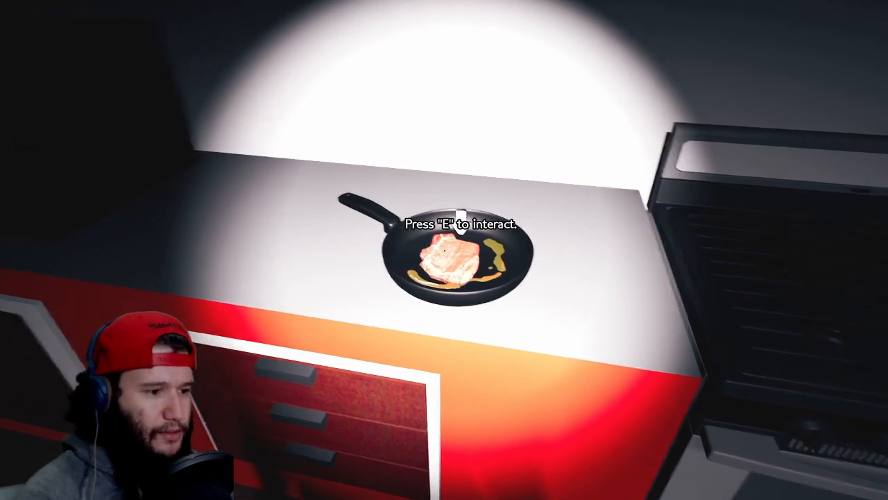
pyautogui.press('e')
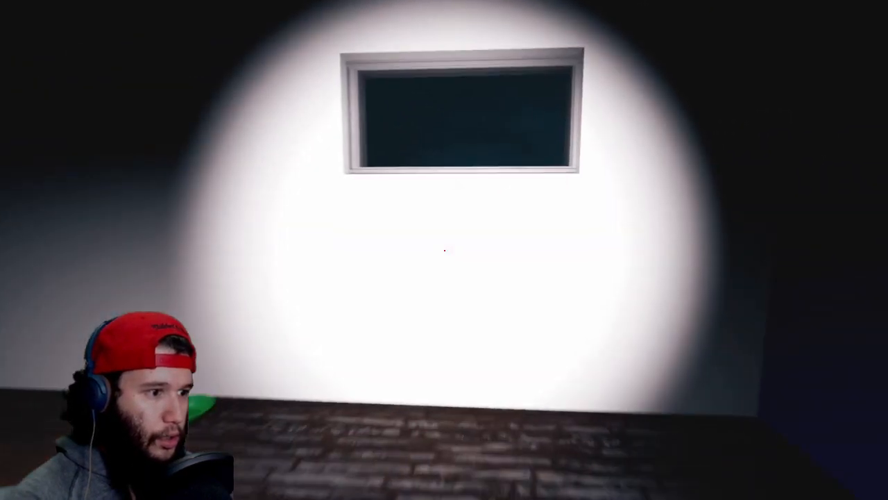
pyautogui.moveTo(445, 250)
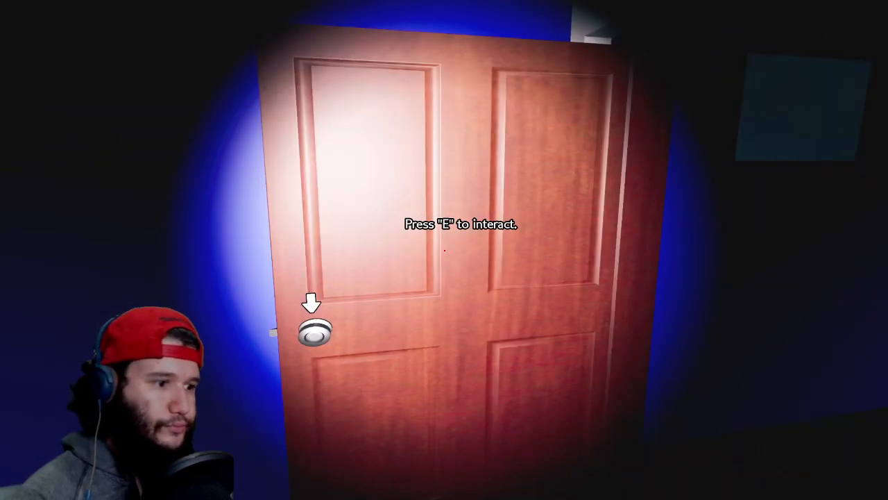
# - Open the dark blue room's door to reach the lit hallway
pyautogui.press('e')
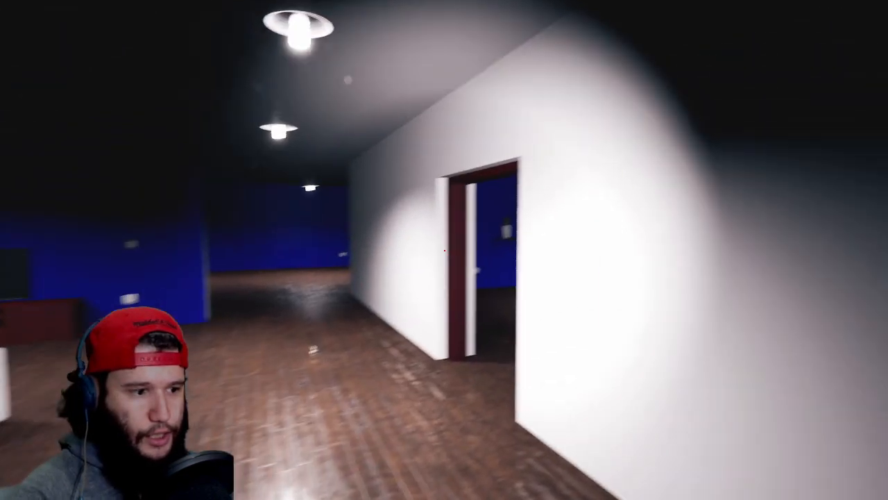